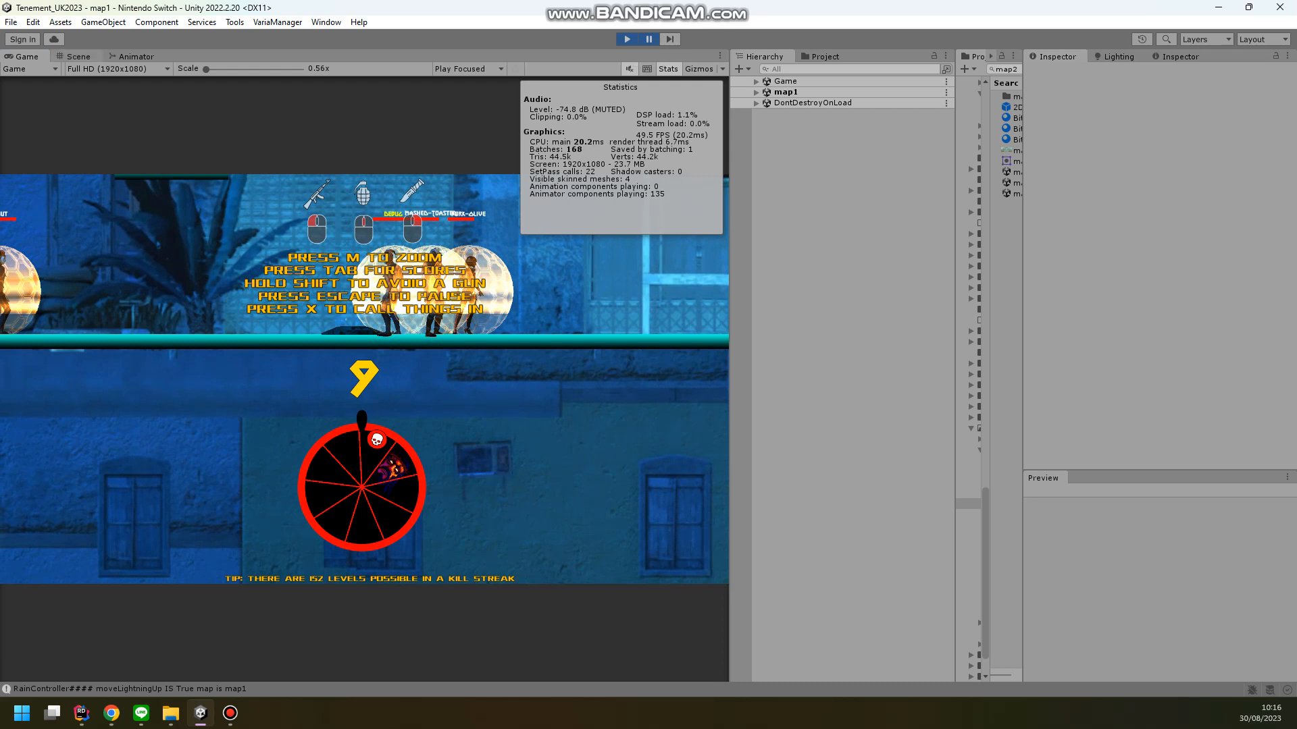
# Bring up the Frame Debugger window while the game runs in Play mode.
pyautogui.click(72, 56)
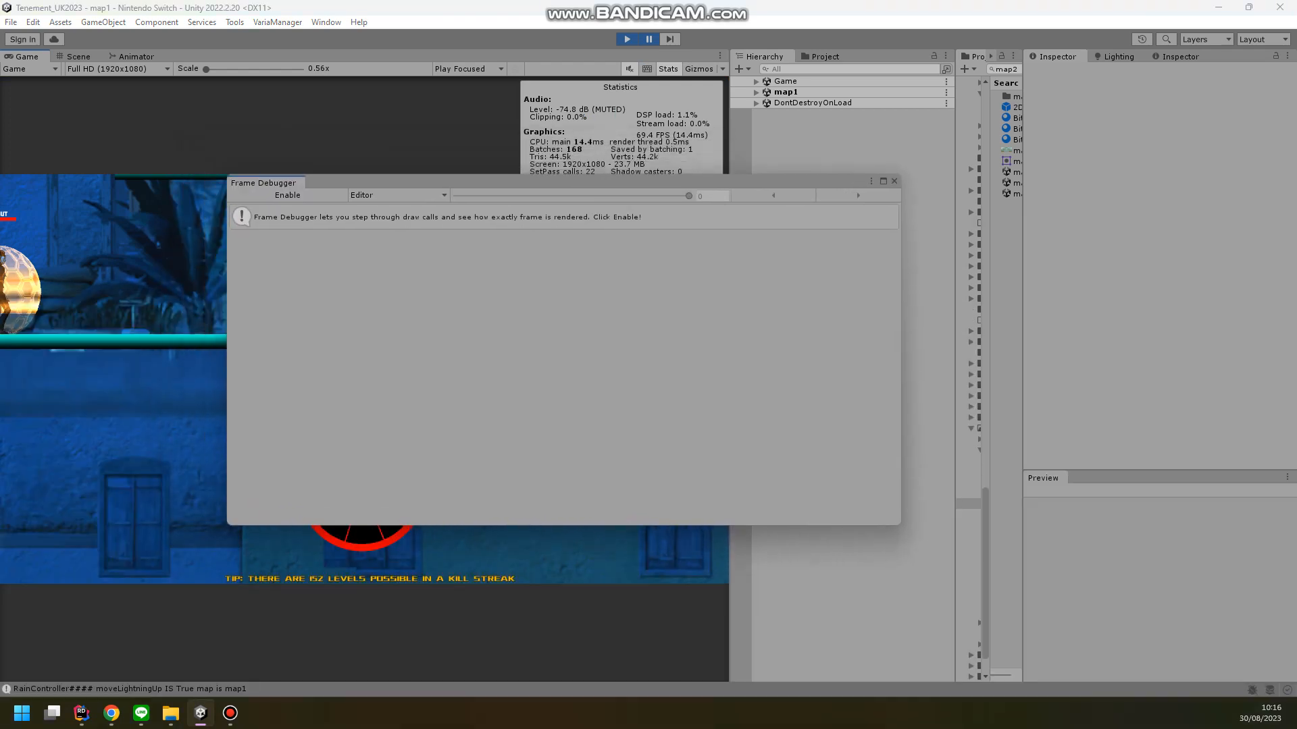
# Enable frame capture and enlarge the Frame Debugger to show event details.
pyautogui.click(287, 195)
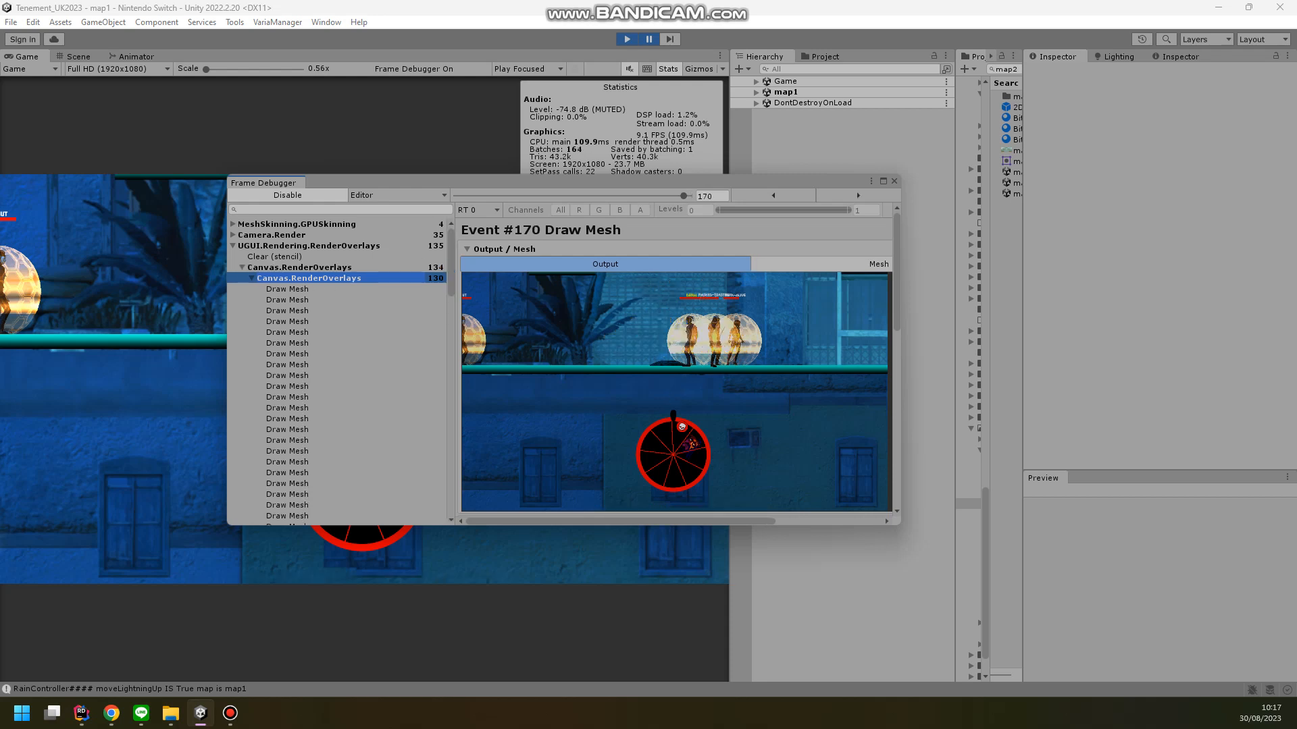
pyautogui.moveTo(264, 181); pyautogui.dragTo(151, 65)
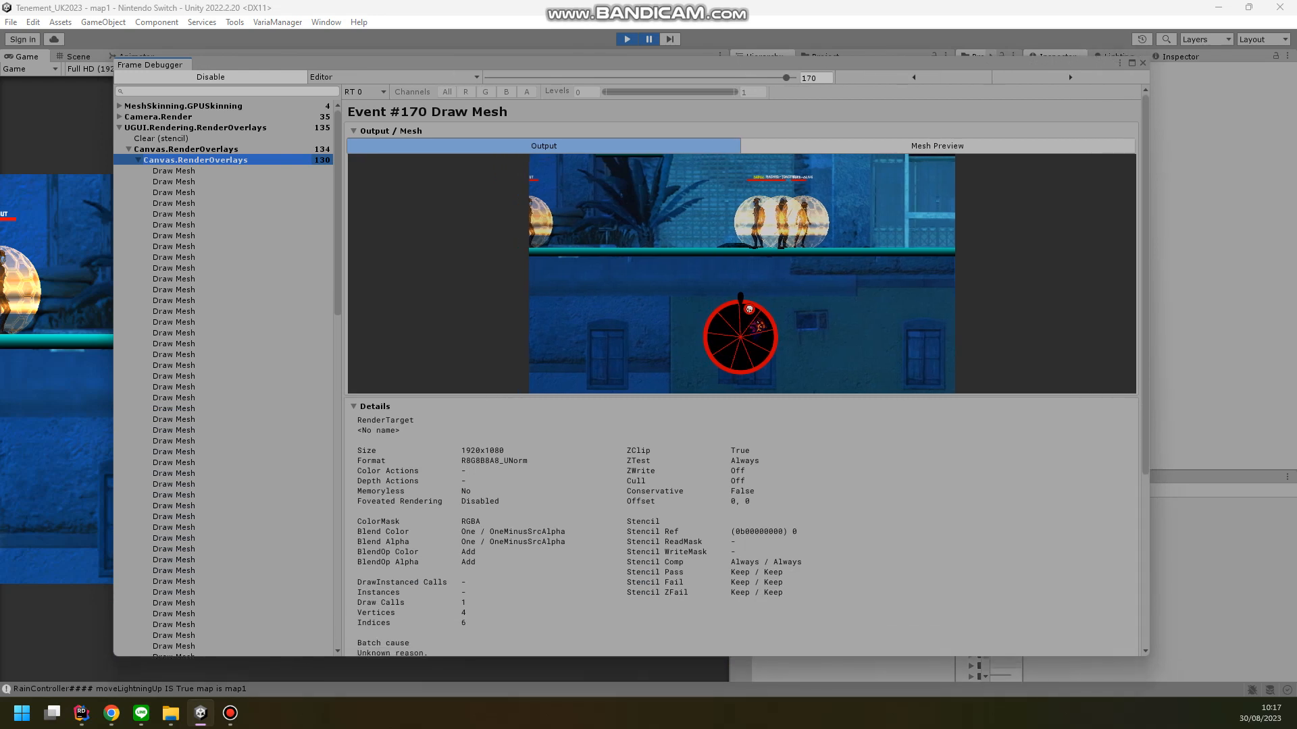
# Step through the Canvas.RenderOverlays Draw Mesh calls from first to last of the ~130.
pyautogui.click(173, 170)
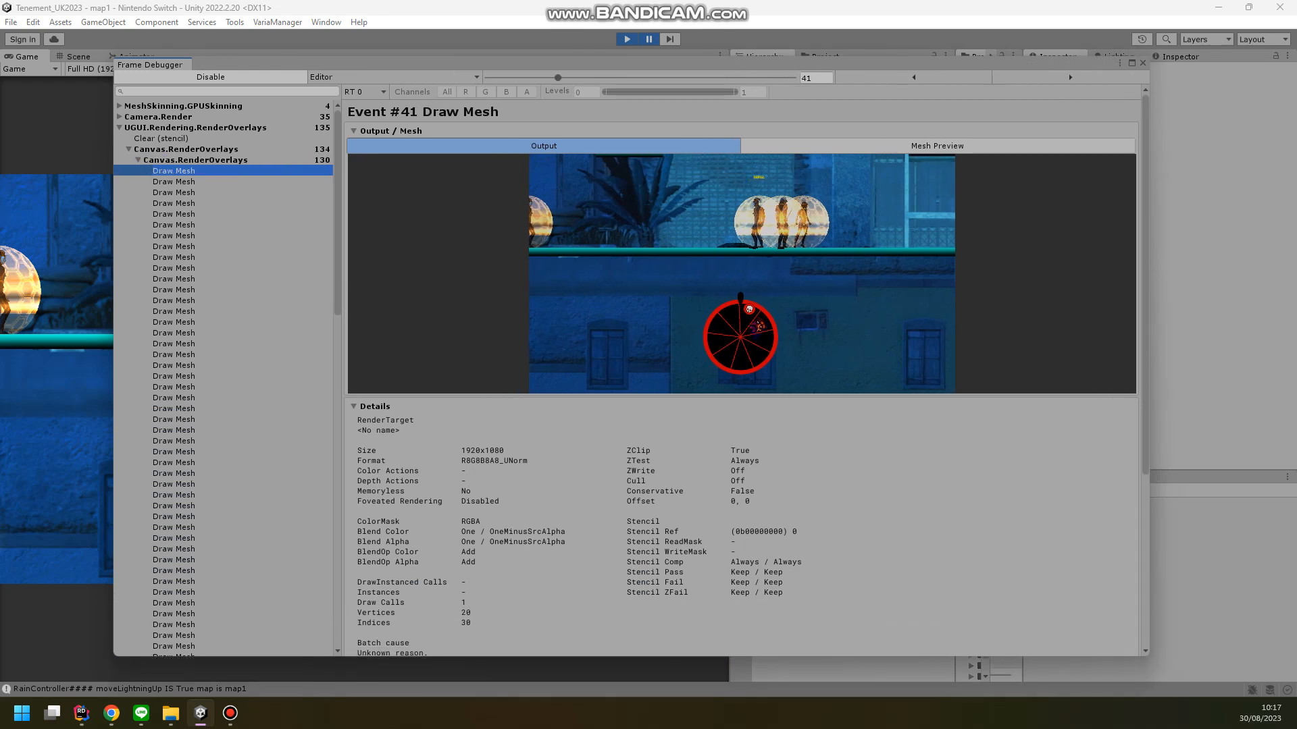
pyautogui.click(174, 386)
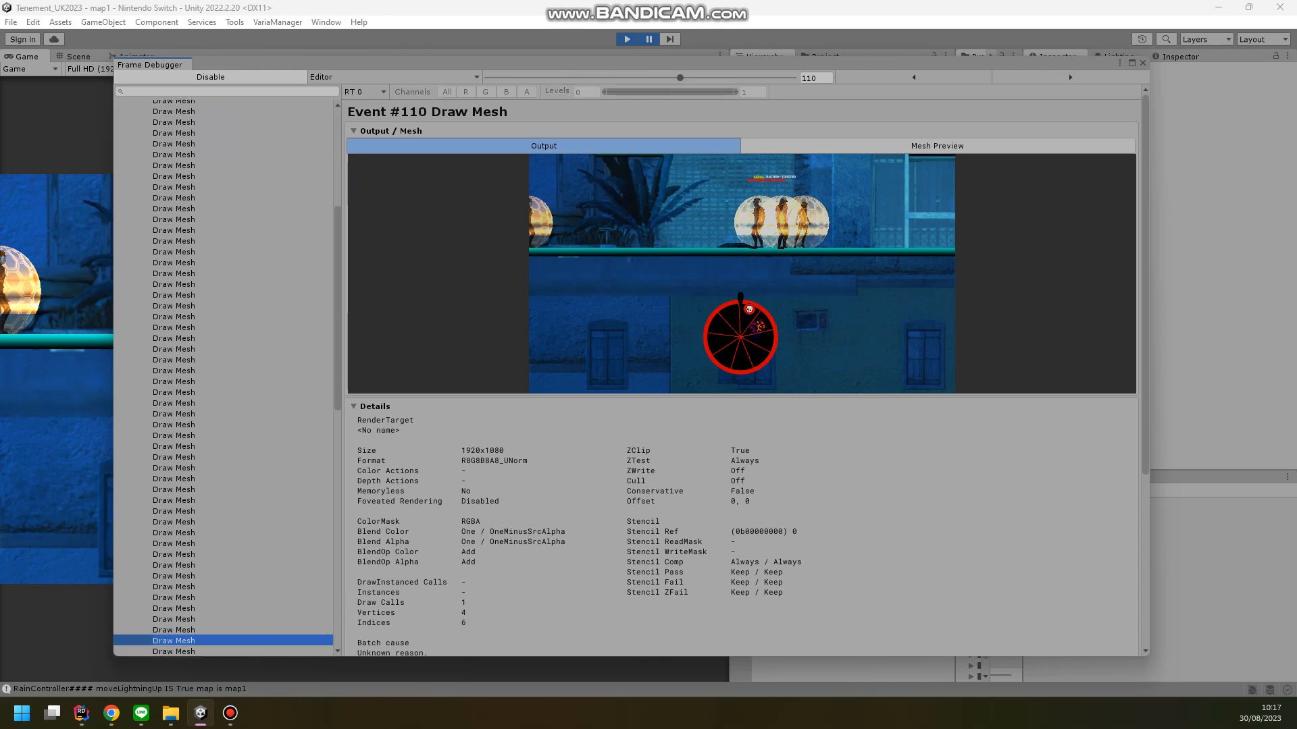
pyautogui.click(173, 295)
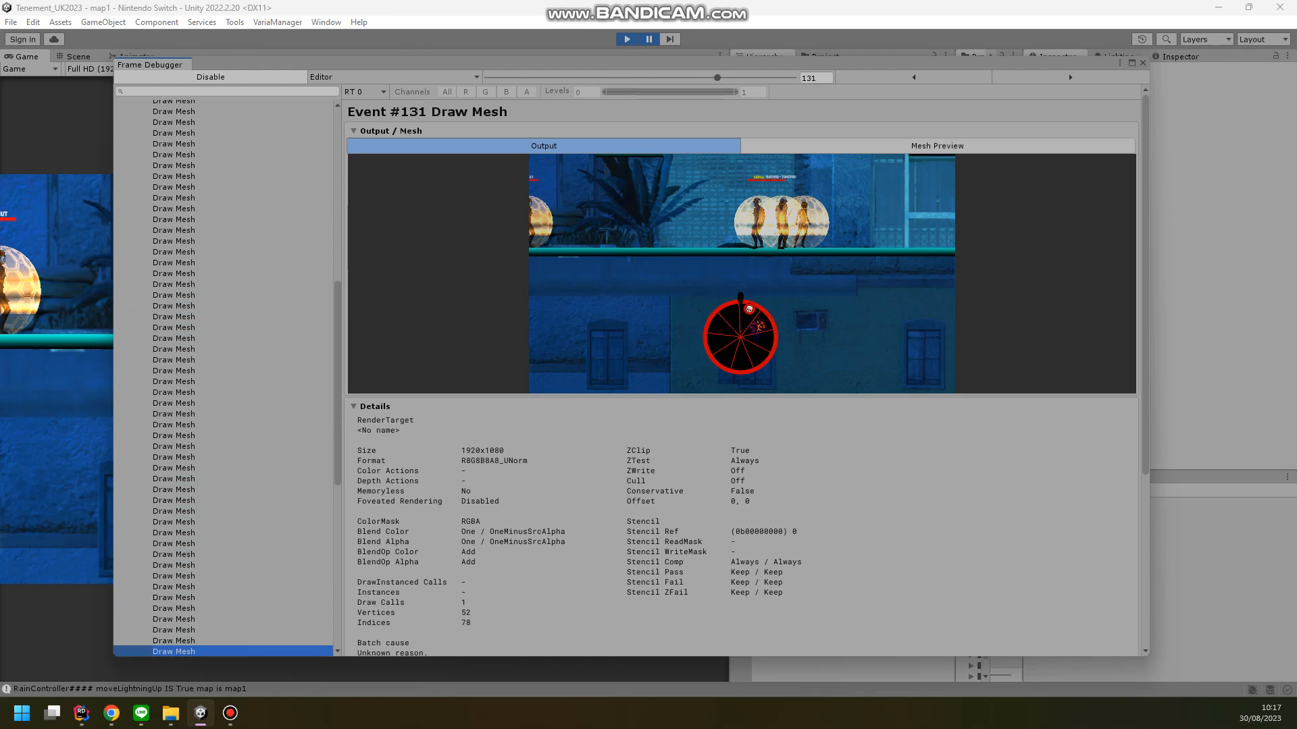
pyautogui.moveTo(726, 77); pyautogui.dragTo(813, 77)
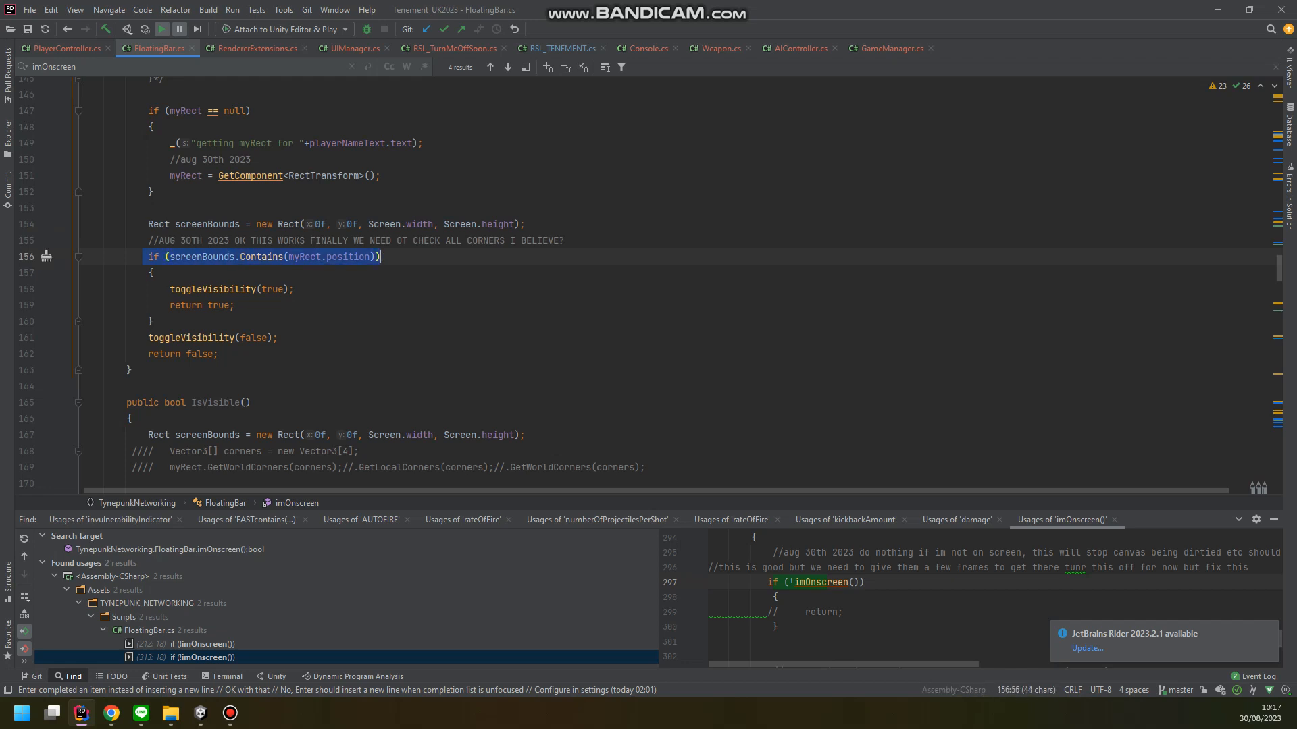
# Show the imOnscreen screenBounds.Contains check in FloatingBar.cs with its two usages listed.
pyautogui.click(303, 257)
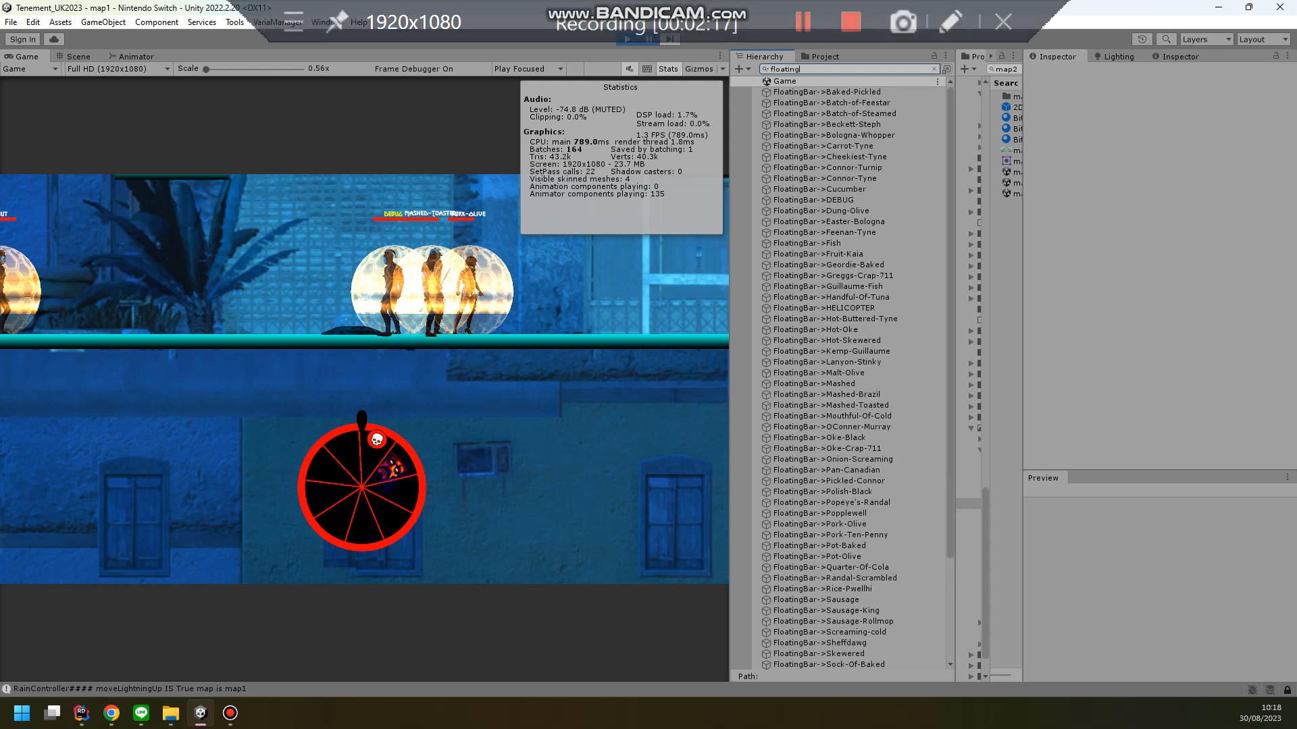
# Filter the Hierarchy by 'floating' to list the FloatingBar objects.
pyautogui.click(829, 124)
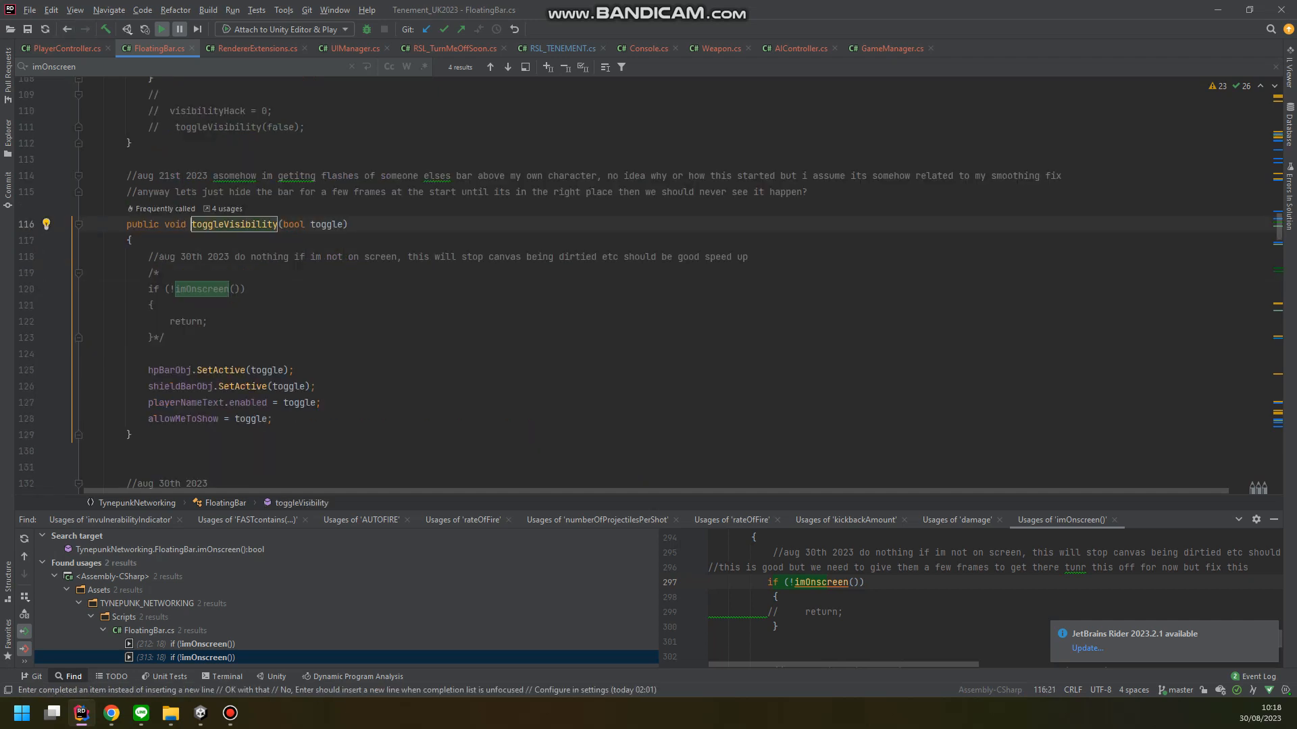
# Select imOnscreen below toggleVisibility and jump to its next occurrence.
pyautogui.scroll(-3)
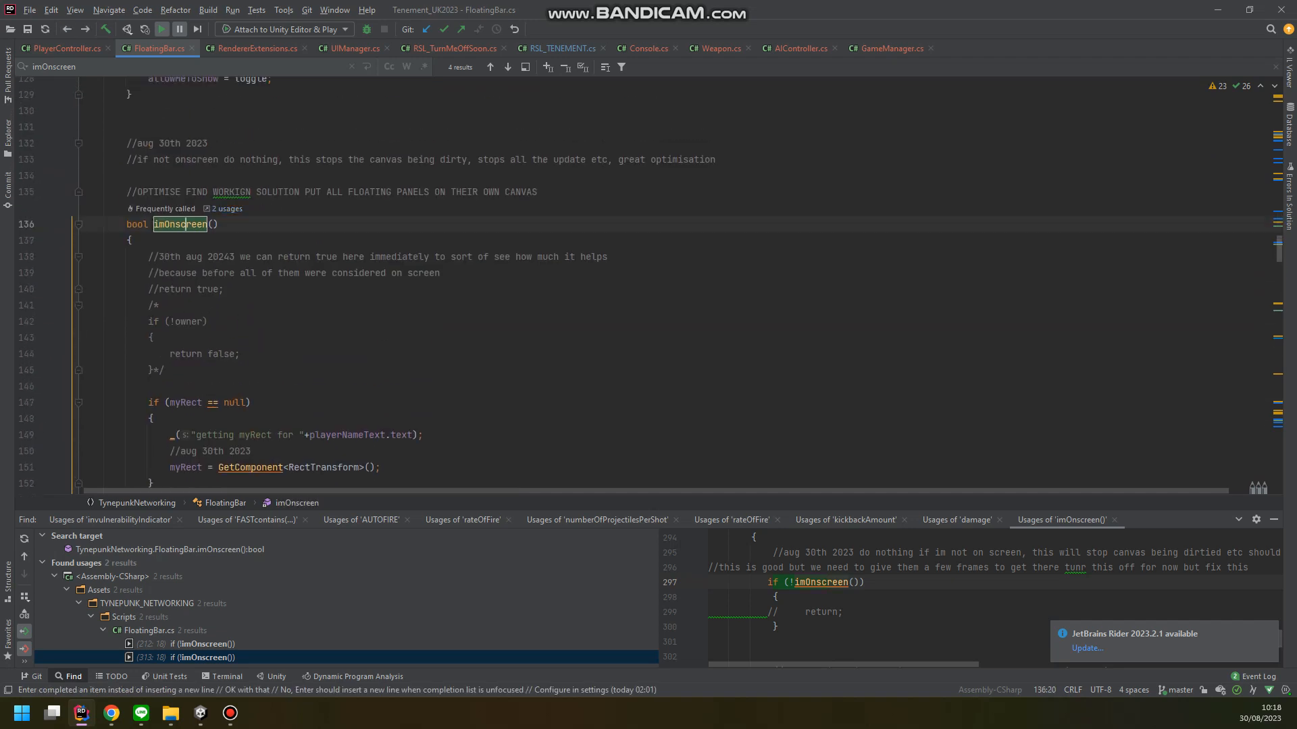
pyautogui.doubleClick(180, 224)
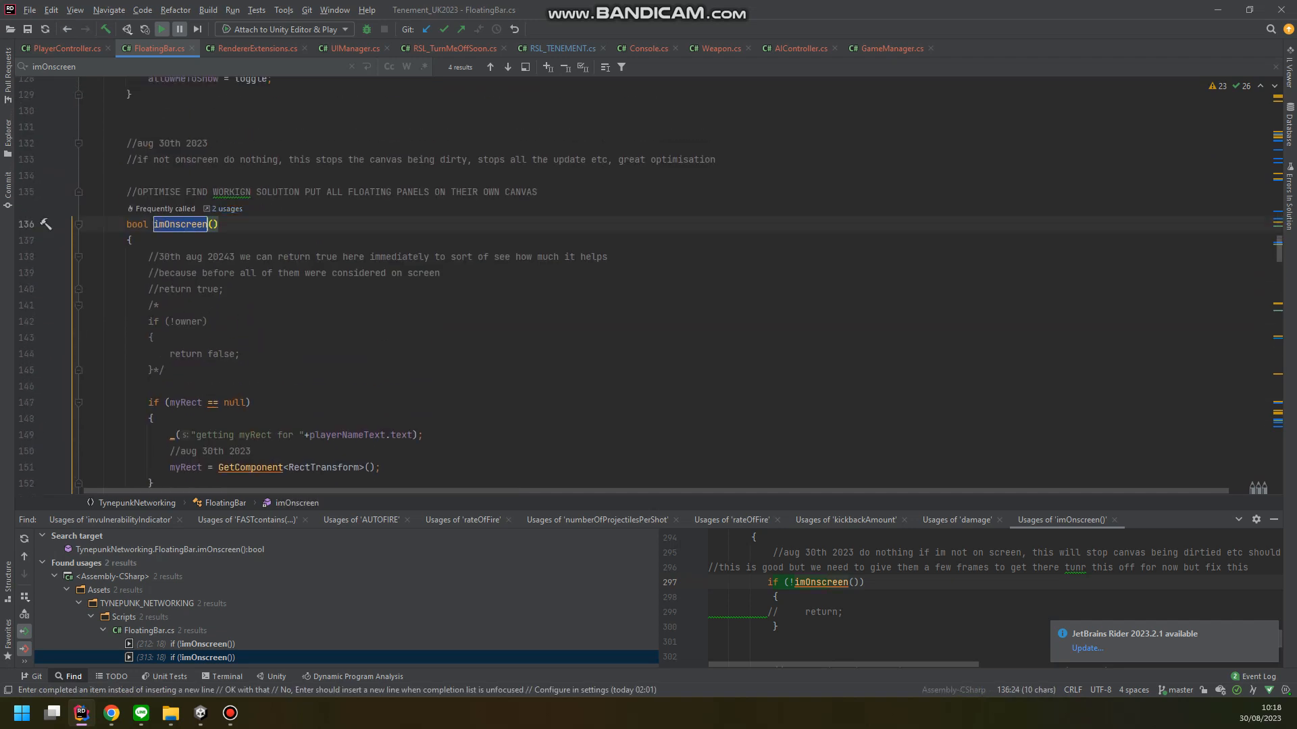
pyautogui.click(507, 66)
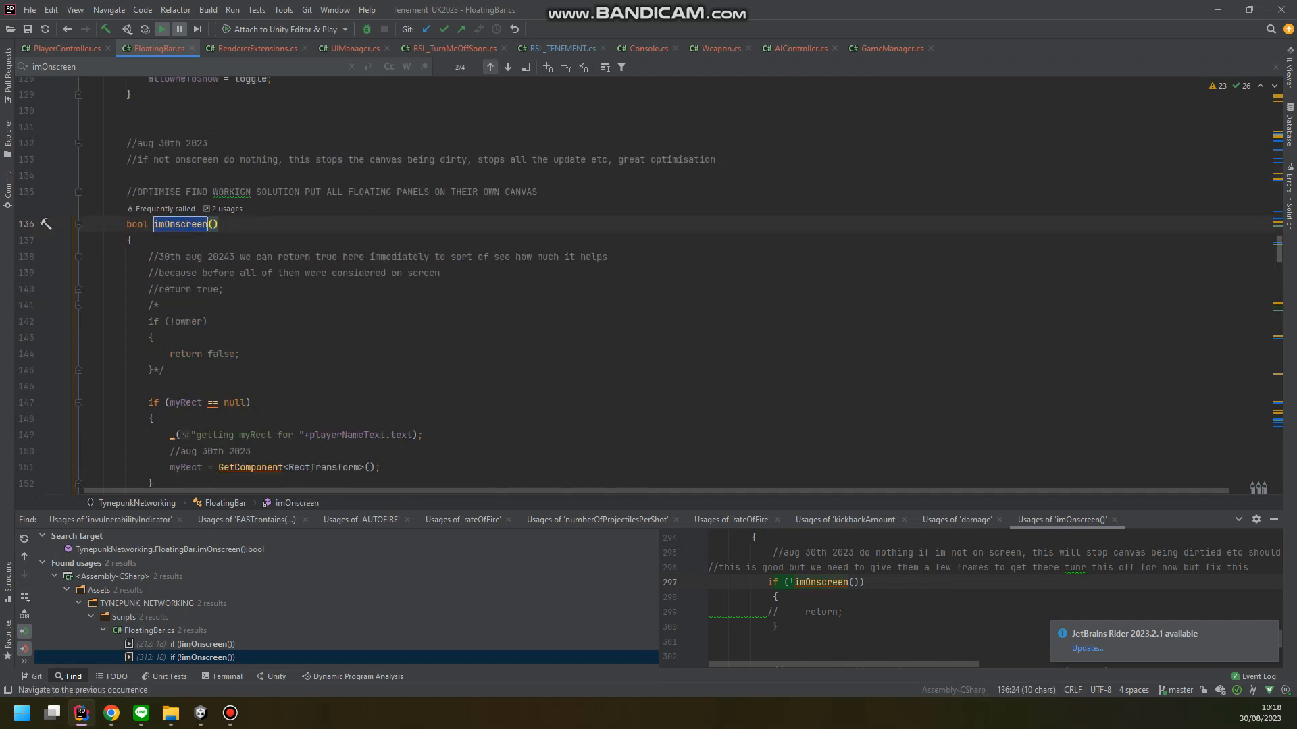
pyautogui.moveTo(490, 66)
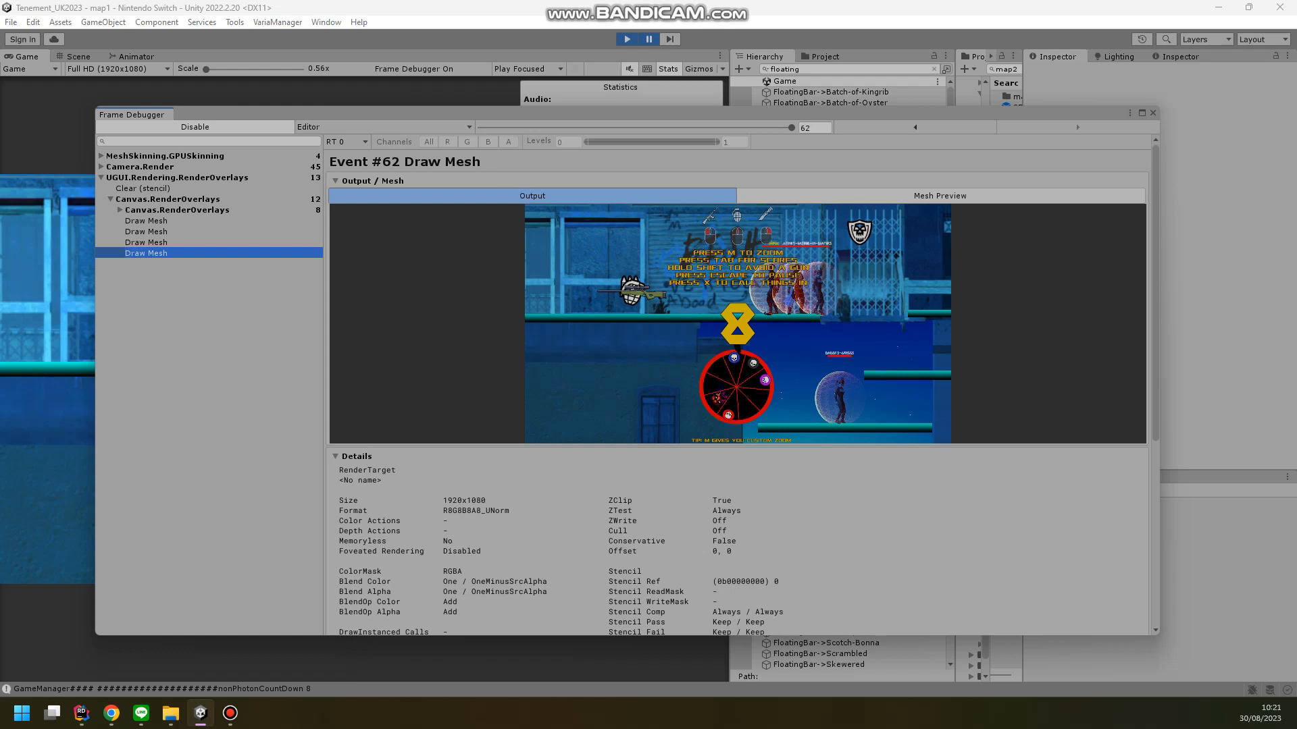
# Expand the nested Canvas.RenderOverlays node and inspect one of the dozen remaining Draw Mesh calls.
pyautogui.click(177, 210)
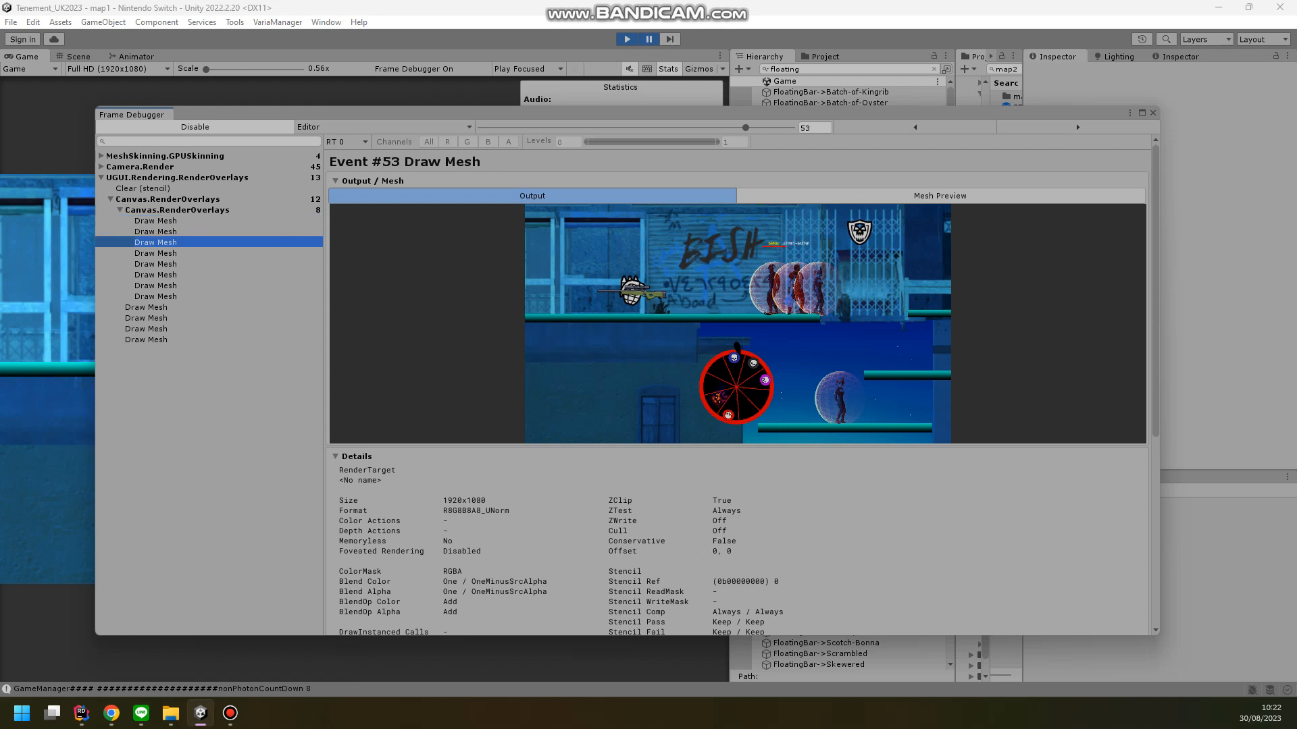
pyautogui.click(146, 318)
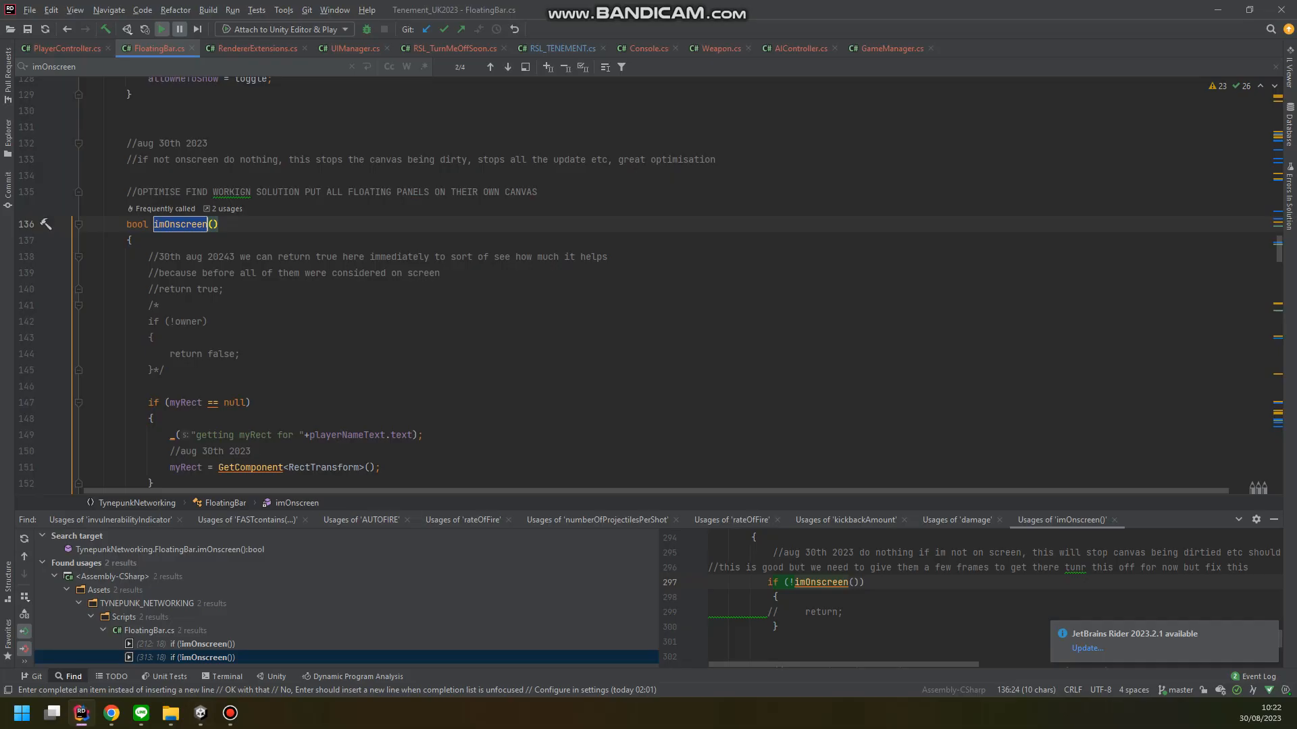
pyautogui.scroll(-3)
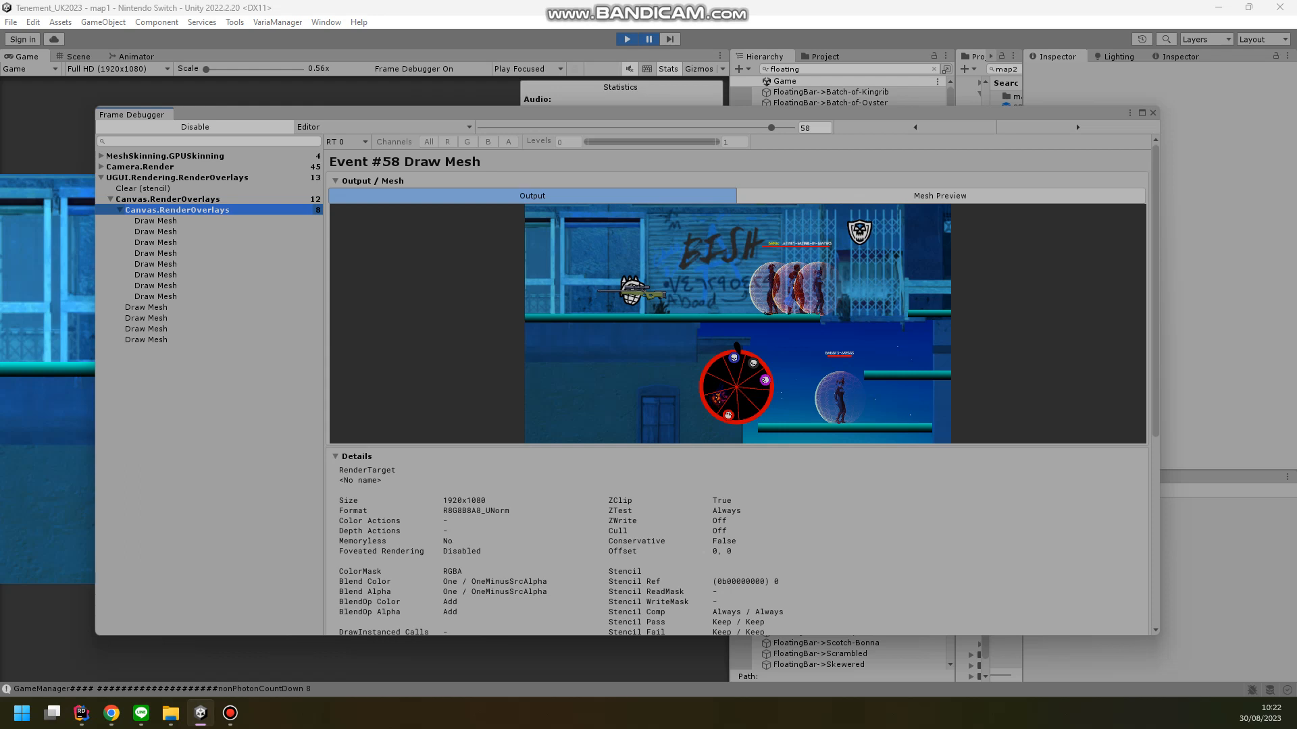
# Bring Bandicam's recorder window in front of Unity from the taskbar.
pyautogui.click(231, 713)
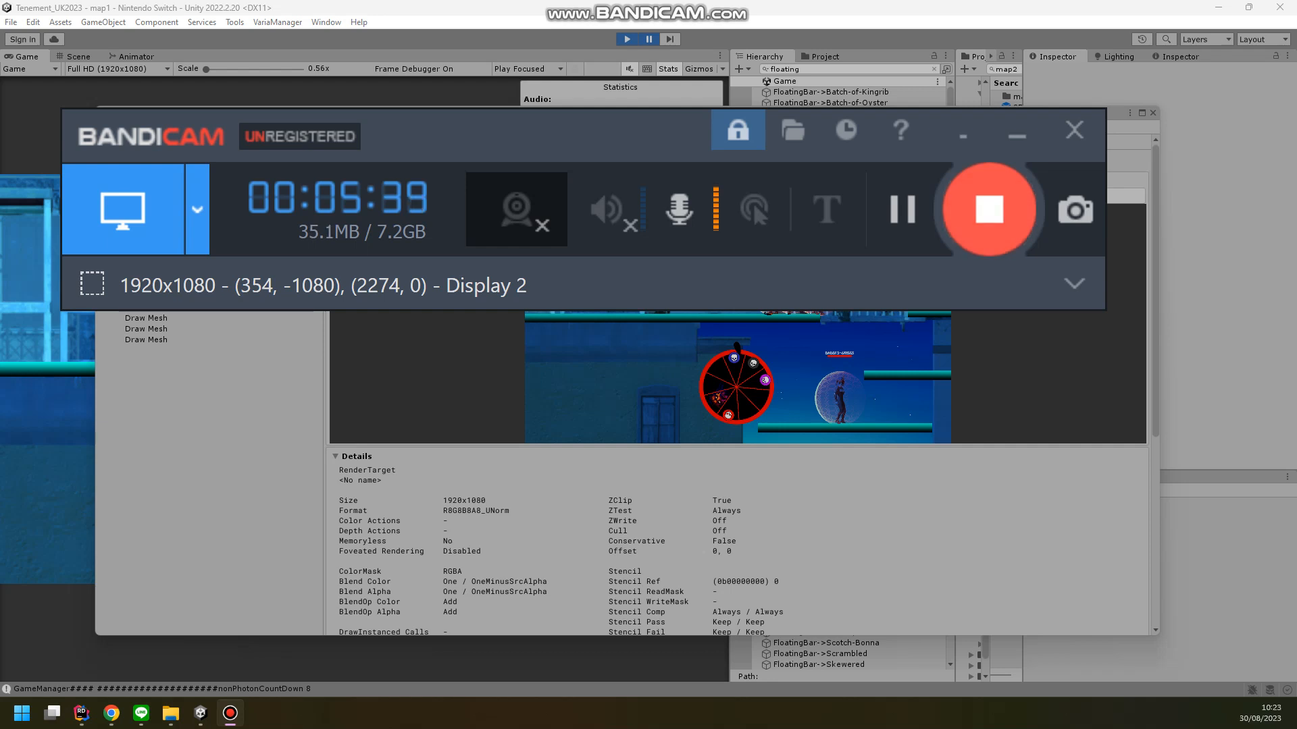
pyautogui.moveTo(989, 209)
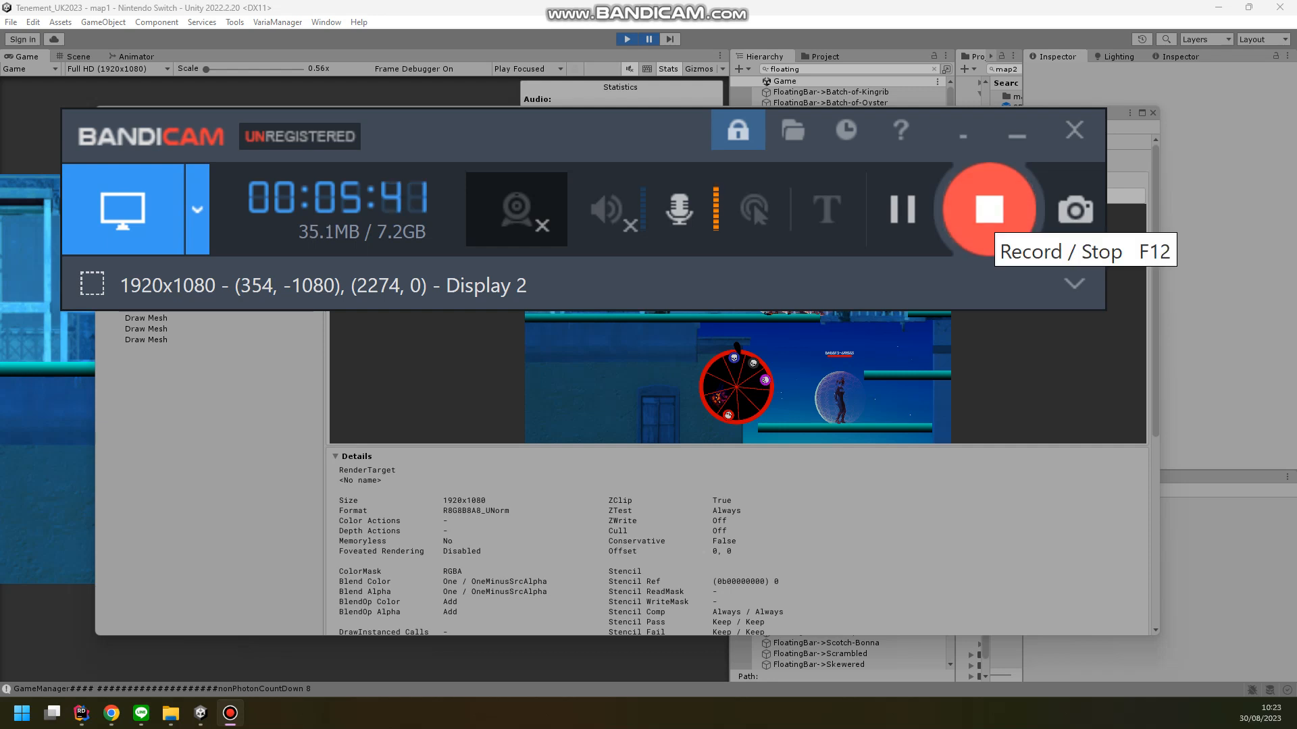